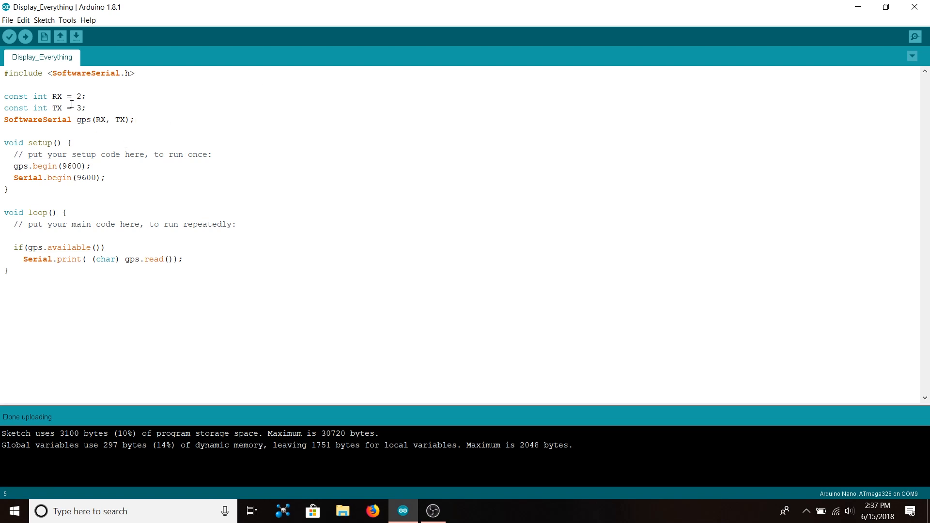
pyautogui.moveTo(3, 82)
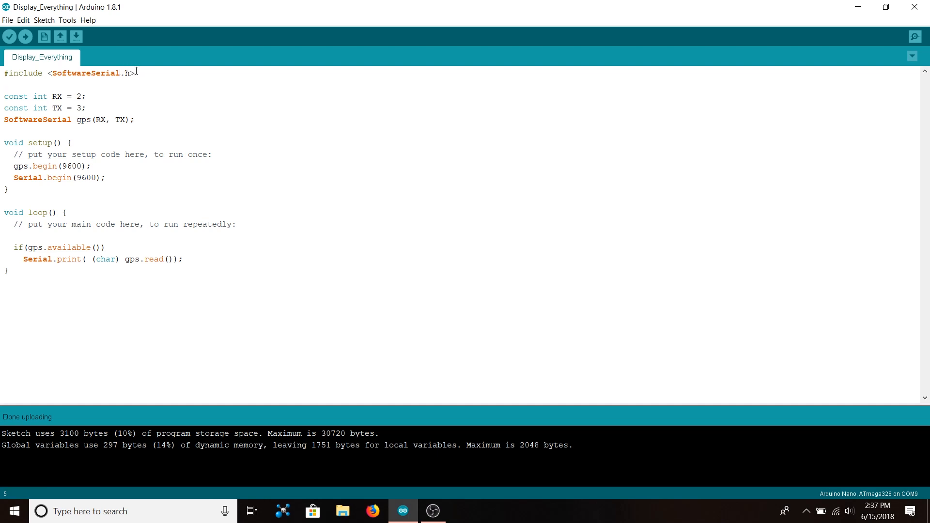
pyautogui.moveTo(42, 95)
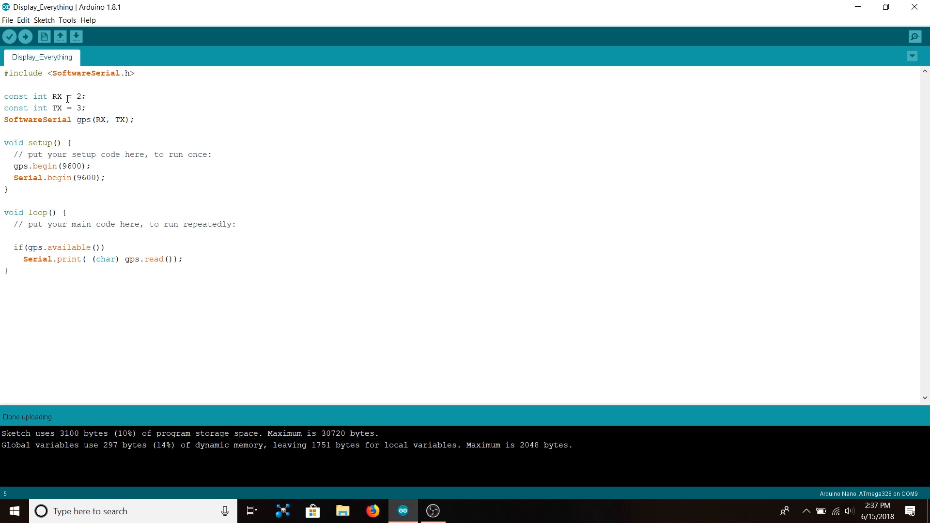
pyautogui.moveTo(50, 112)
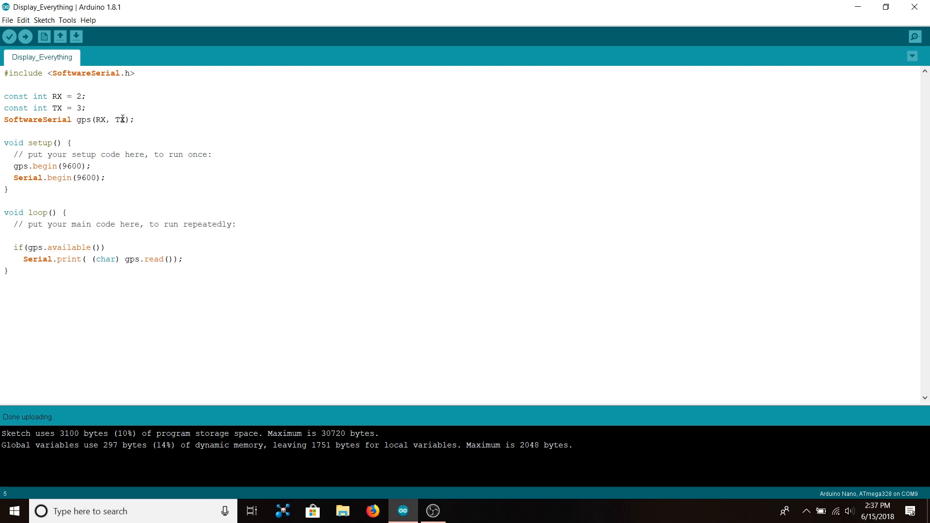
pyautogui.moveTo(47, 151)
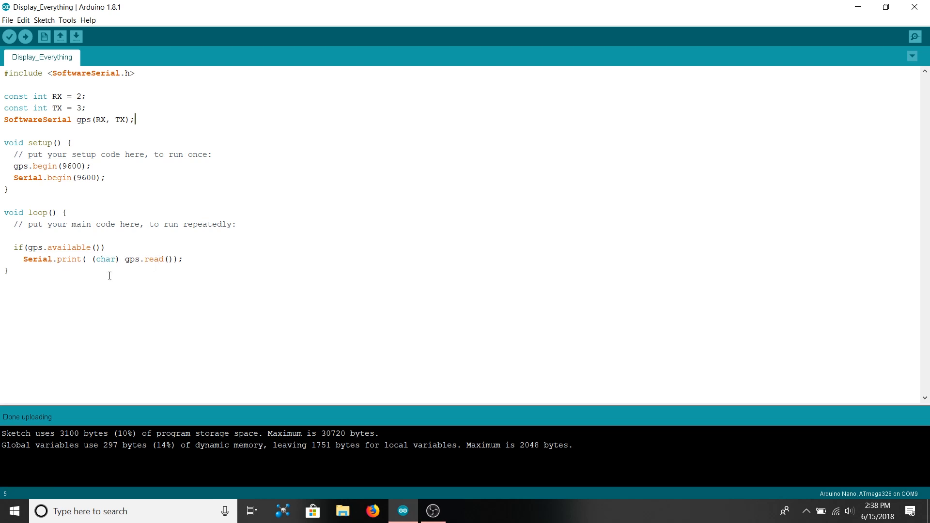
pyautogui.moveTo(95, 262)
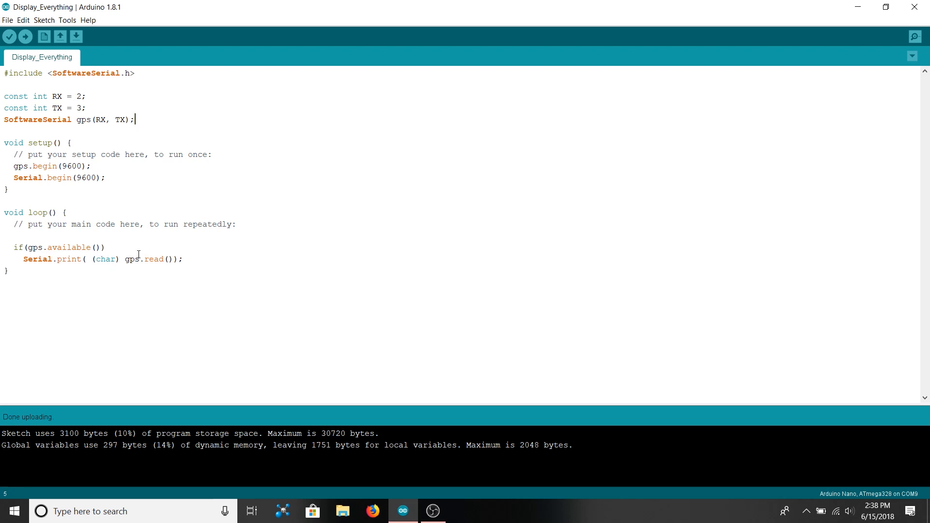
pyautogui.moveTo(175, 114)
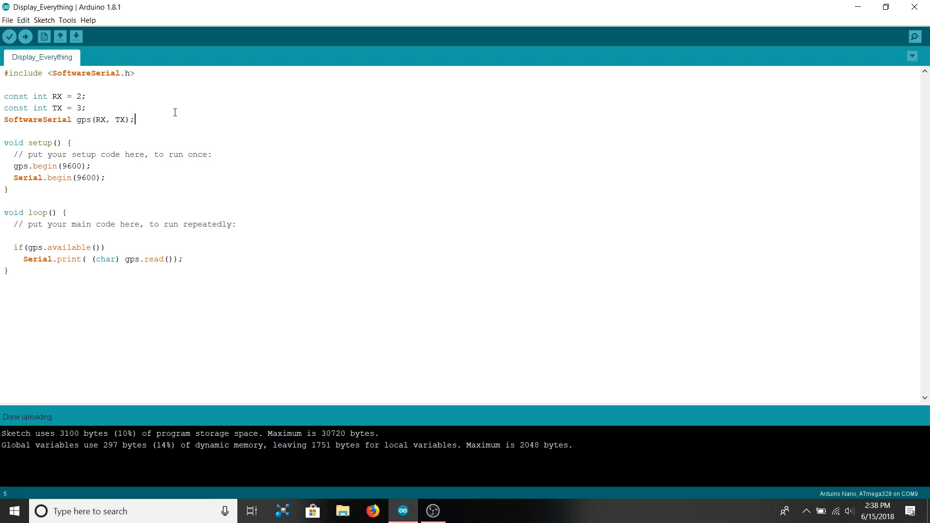
pyautogui.moveTo(41, 170)
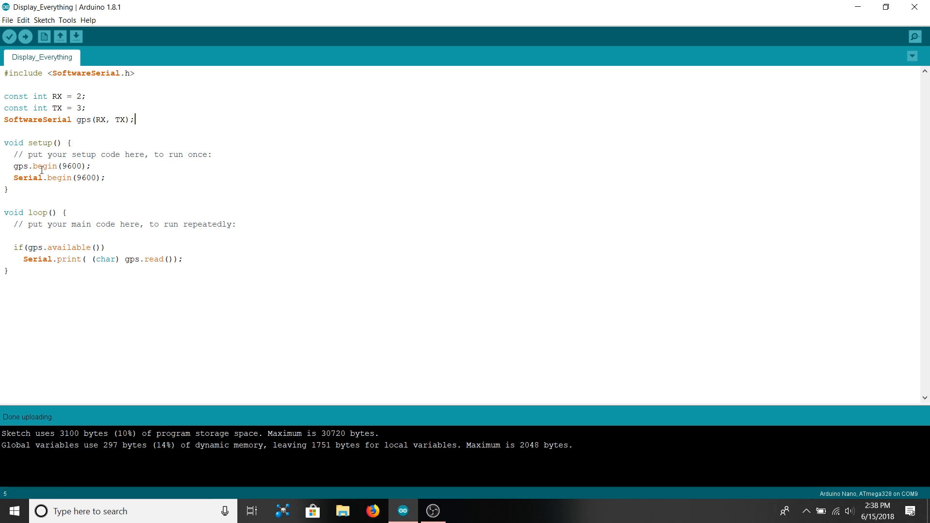
# Open the Serial Monitor on COM9 at 9600 baud to view streaming NMEA sentences.
pyautogui.click(25, 37)
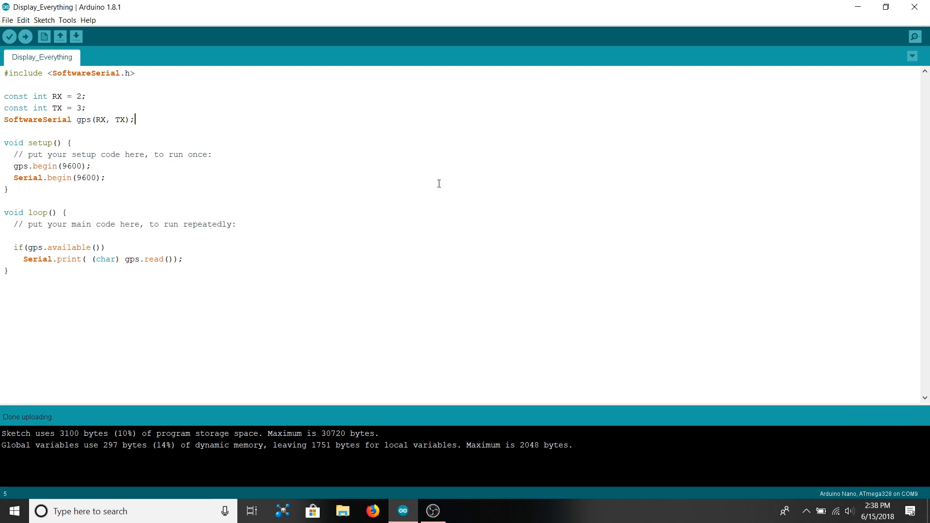
pyautogui.click(914, 36)
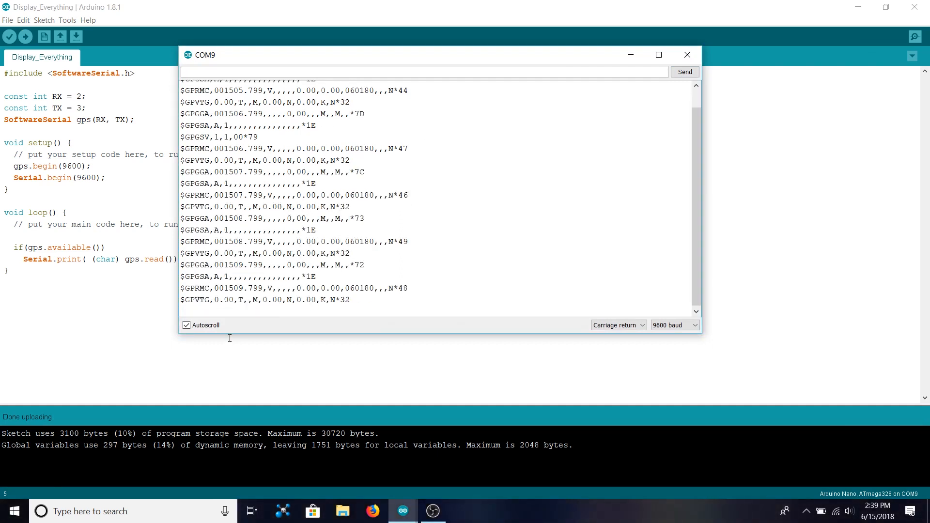
# Turn off Autoscroll and select the $GPGGA identifier in the held output.
pyautogui.click(186, 325)
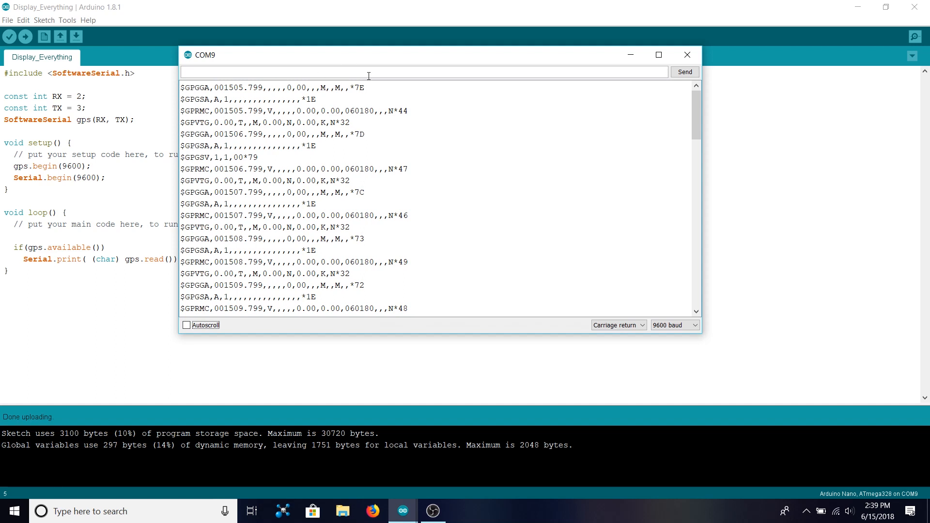
pyautogui.moveTo(205, 95)
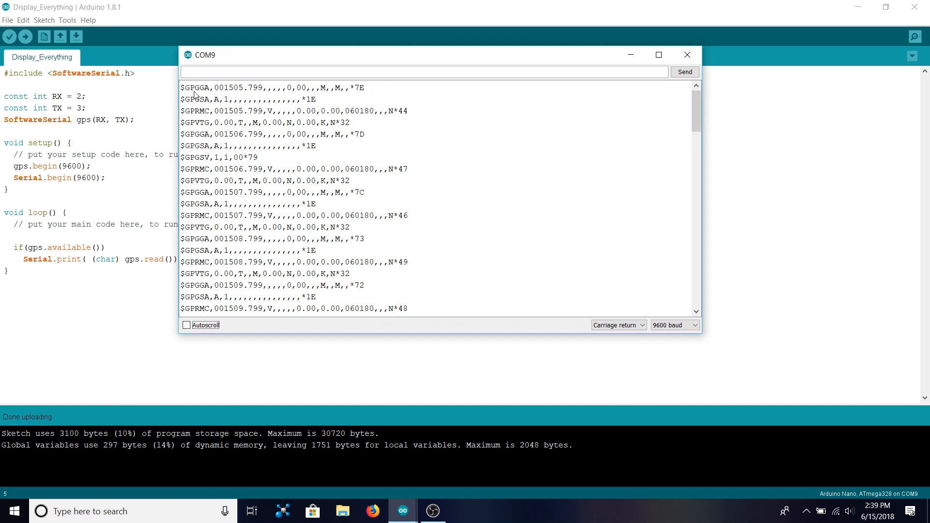
pyautogui.moveTo(248, 105)
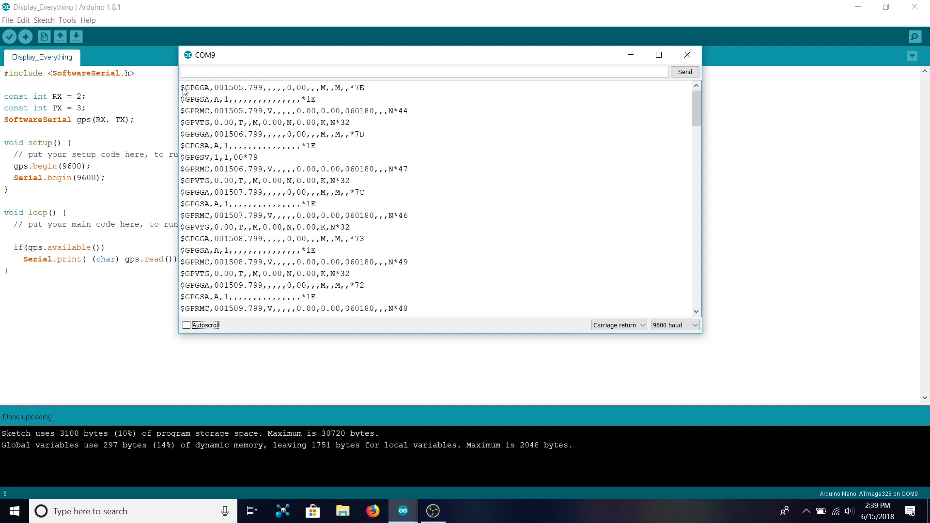
pyautogui.doubleClick(196, 87)
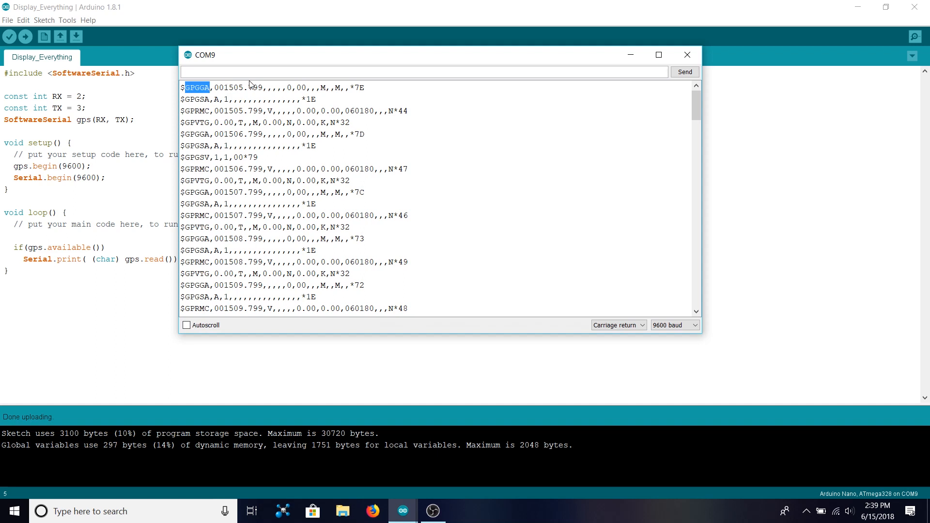
pyautogui.moveTo(184, 87)
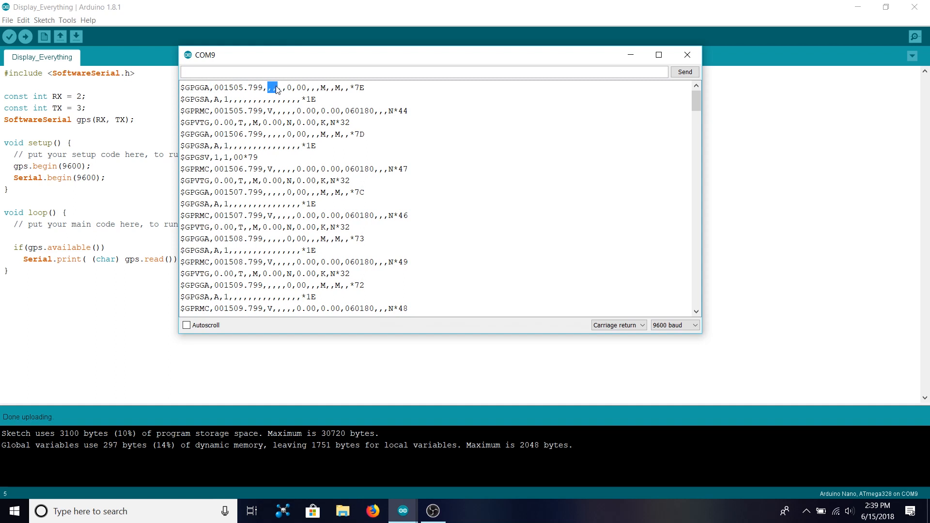
pyautogui.moveTo(273, 71)
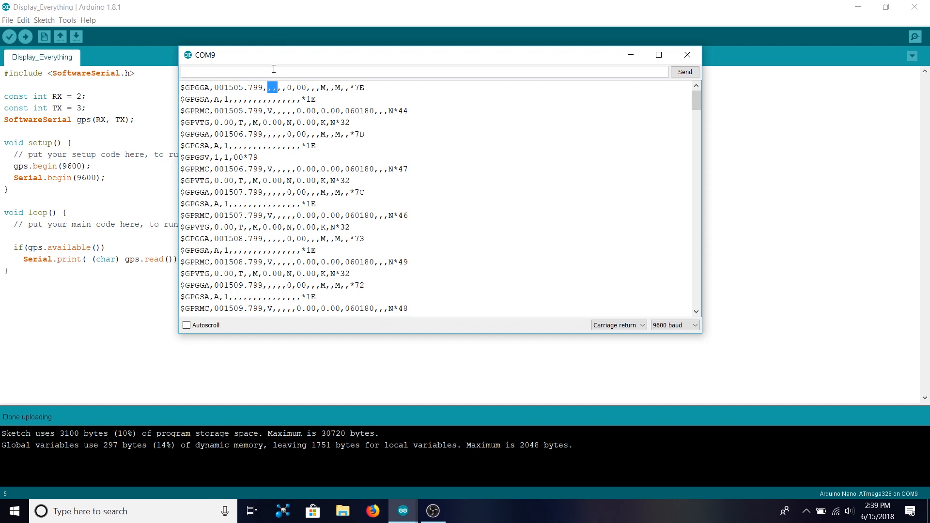
pyautogui.moveTo(286, 88)
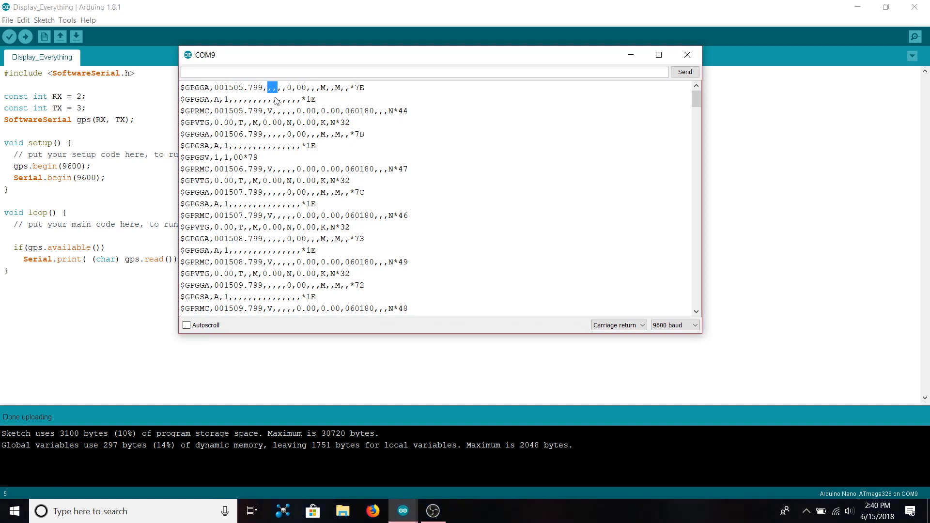
pyautogui.moveTo(290, 107)
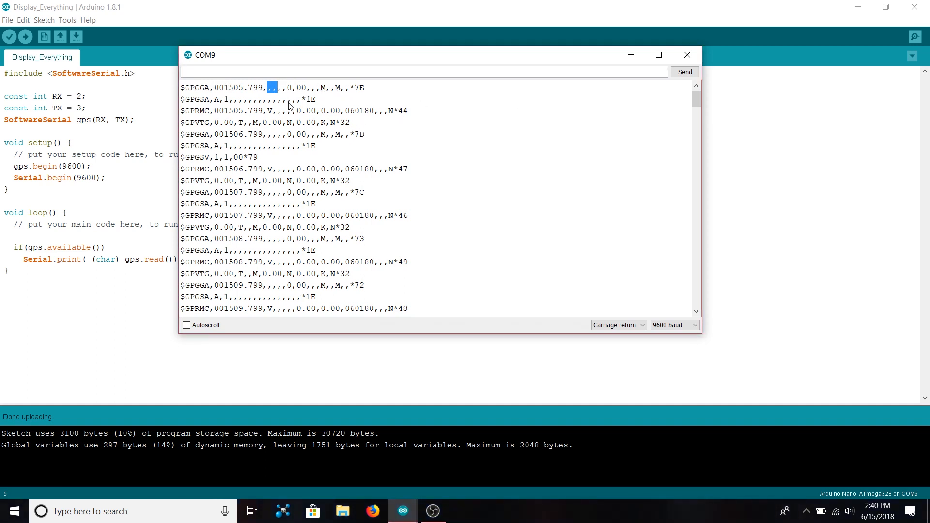